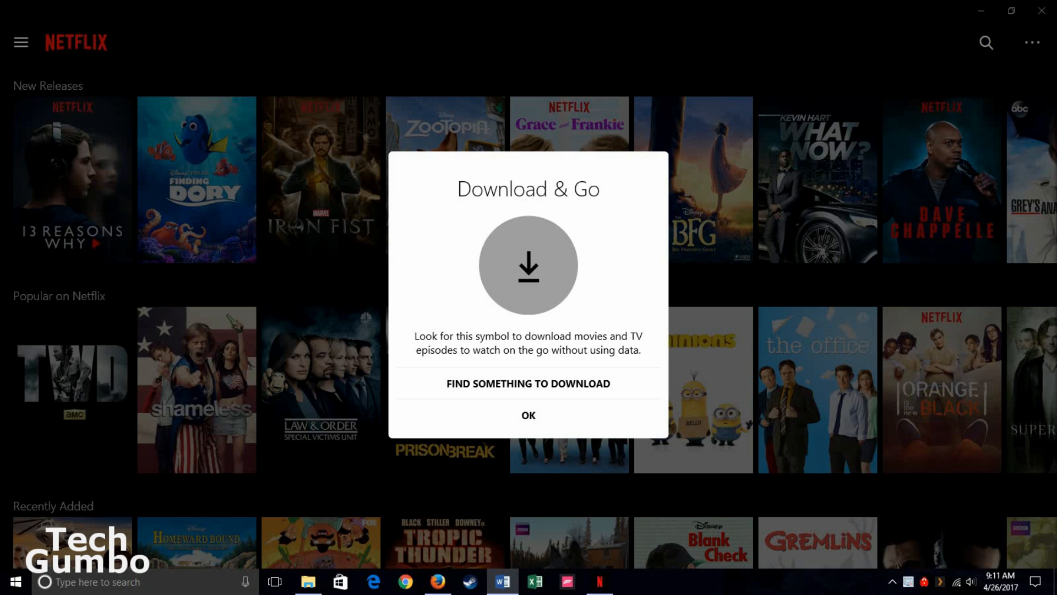
mouse_move(534, 387)
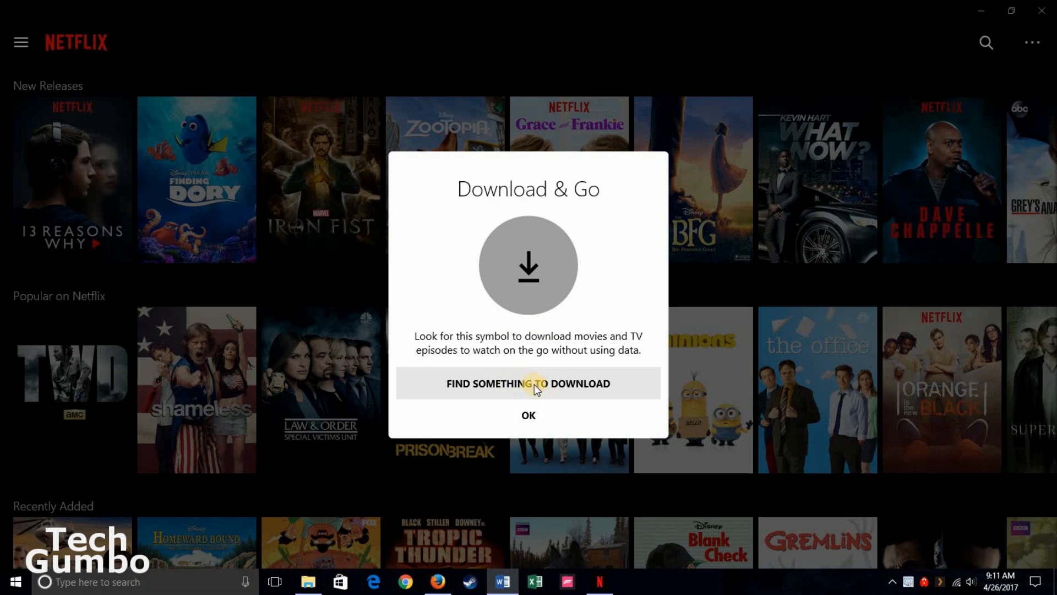
mouse_move(535, 428)
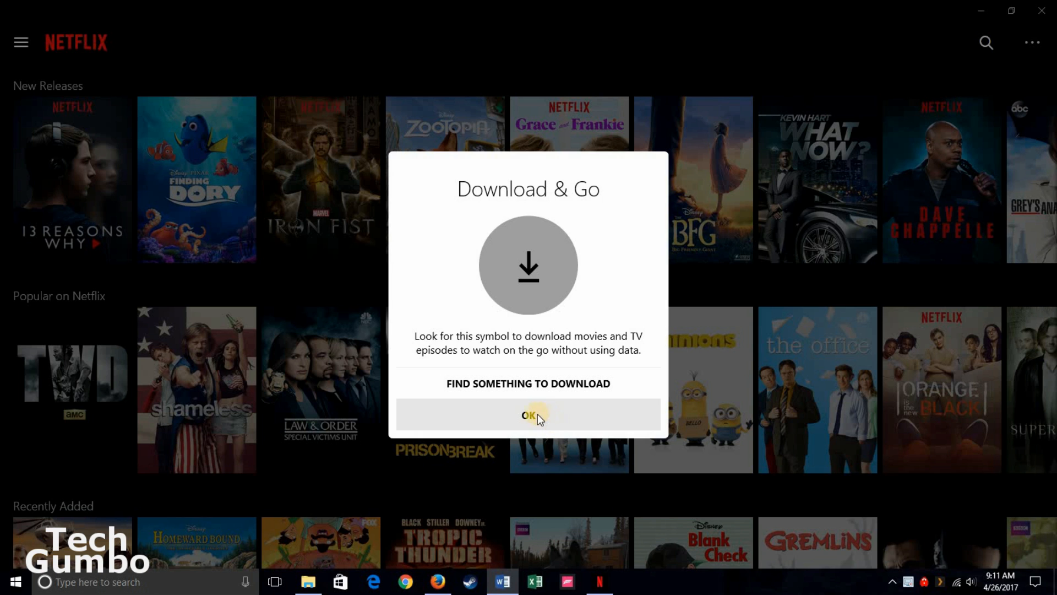
Dismiss the Download & Go introduction with OK to reveal the home screen
left_click(529, 414)
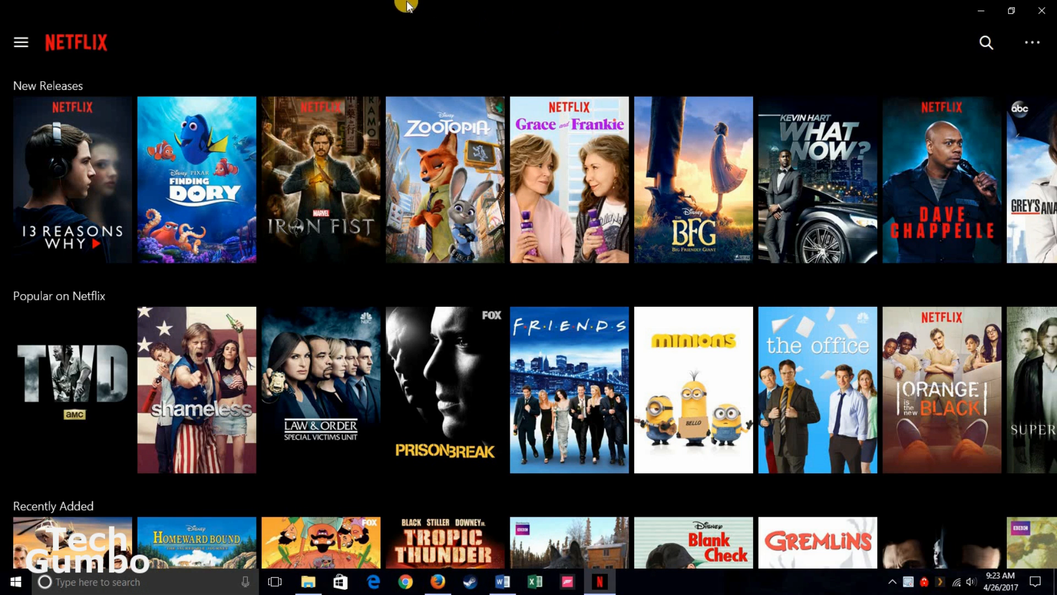
mouse_move(20, 42)
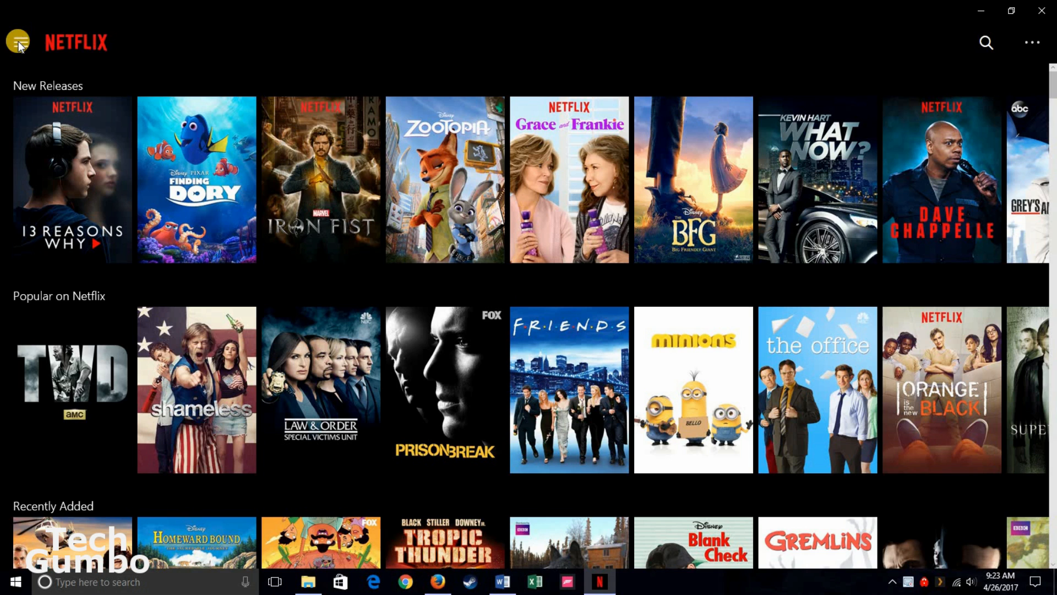
Go to Available for Download via the navigation menu and open Sandy Wexler's details
left_click(18, 42)
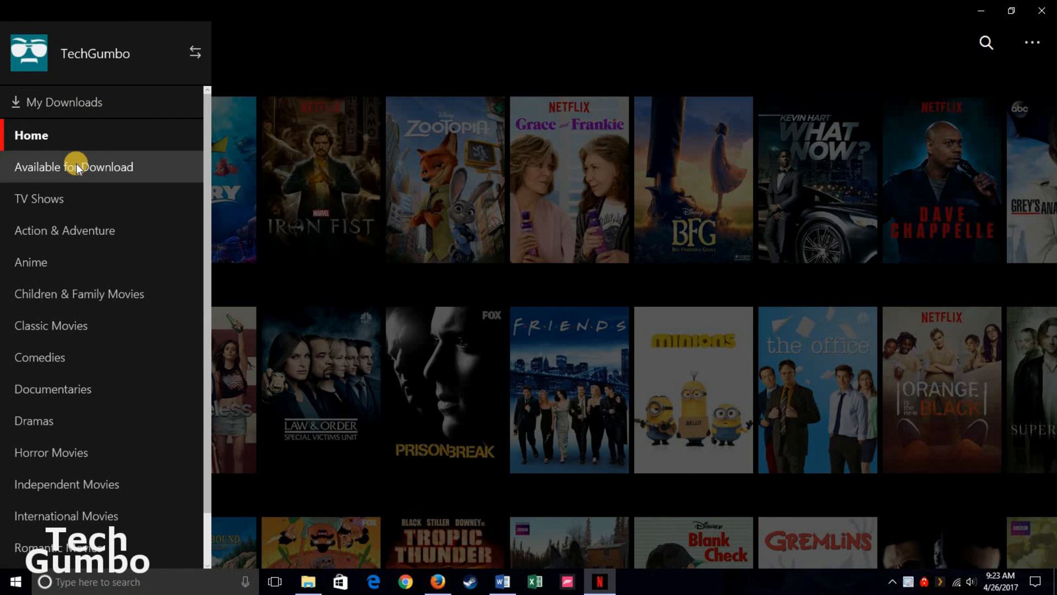
left_click(73, 167)
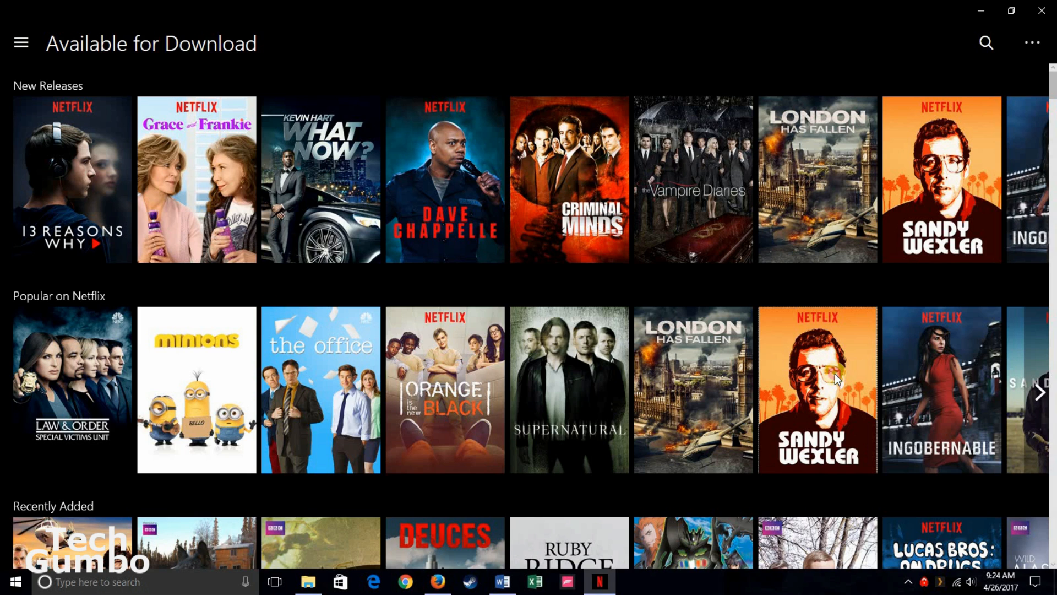
left_click(832, 380)
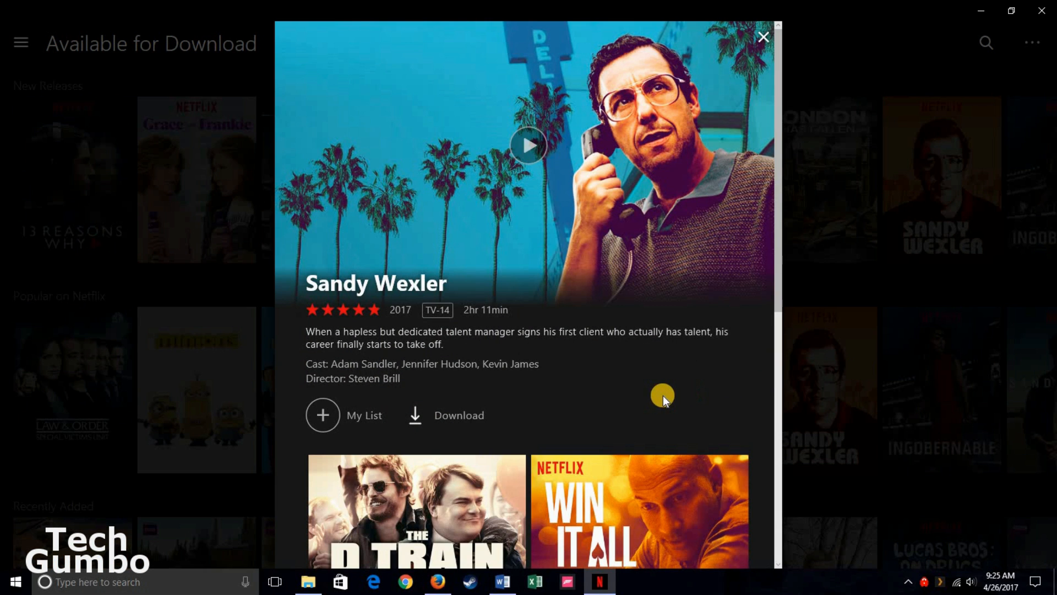
mouse_move(415, 416)
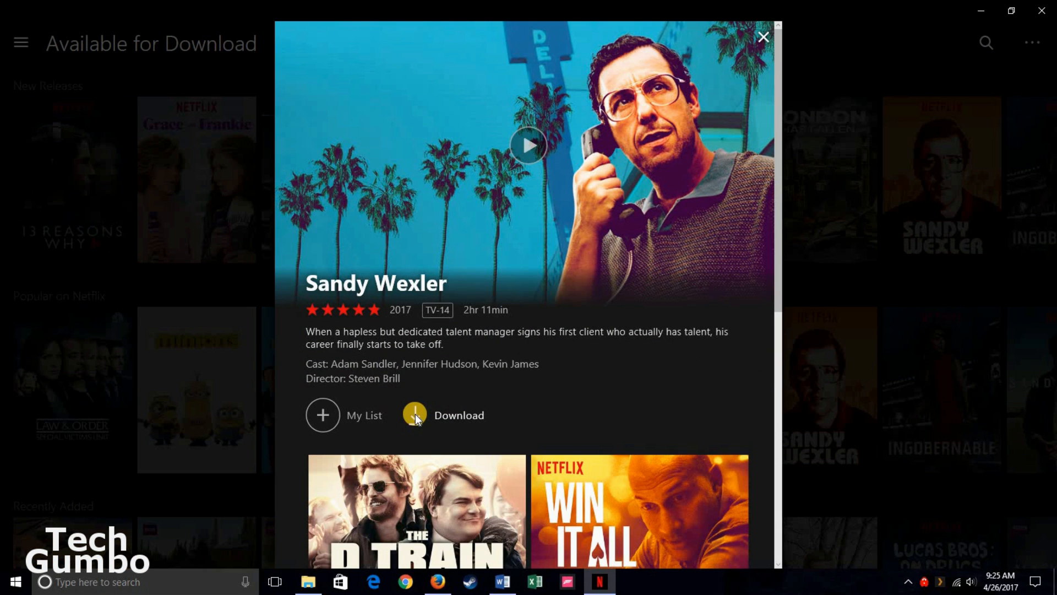
Start downloading Sandy Wexler, then close its details overlay
left_click(415, 415)
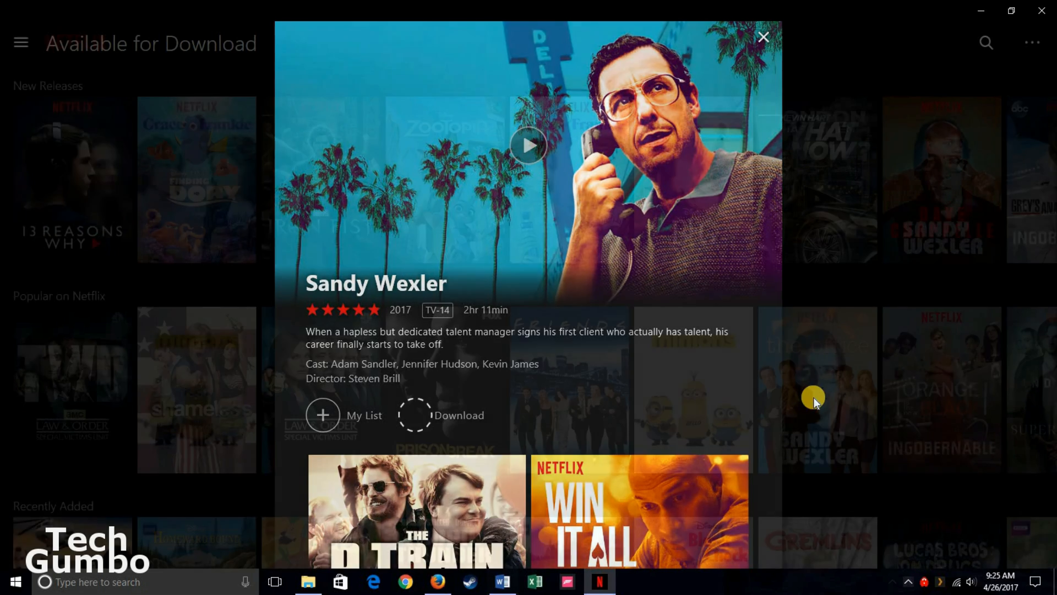
left_click(764, 37)
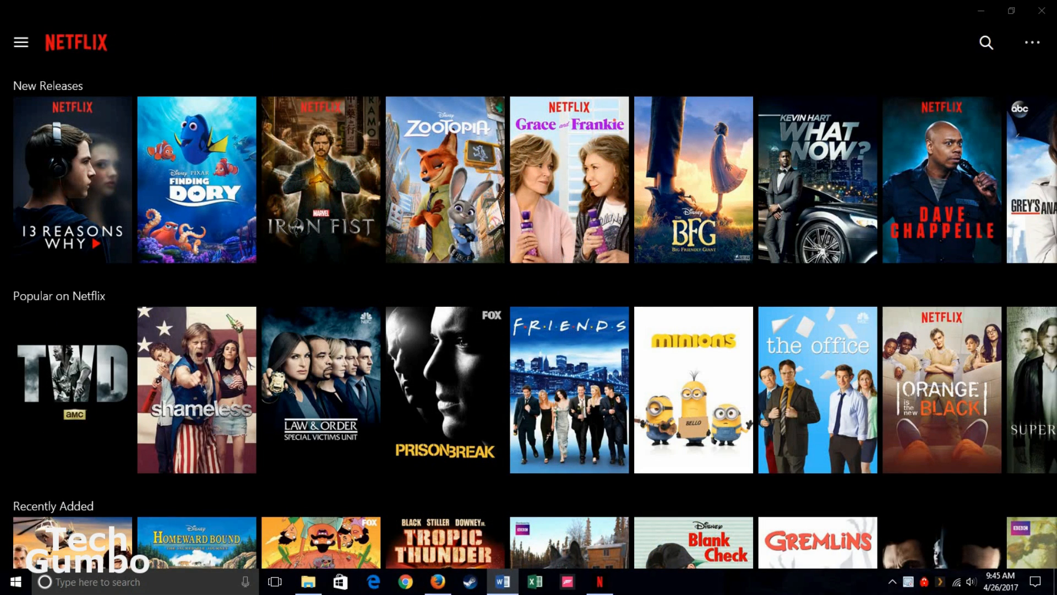
mouse_move(22, 42)
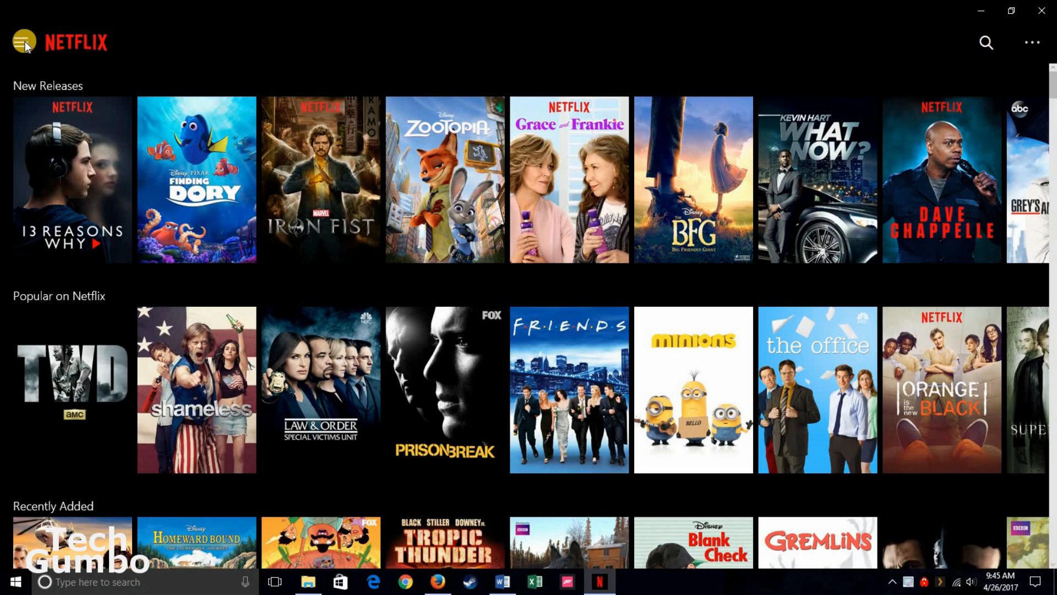
Go to My Downloads, listing Sandy Wexler (2.1 GB) and an Orange Is the New Black episode
left_click(21, 41)
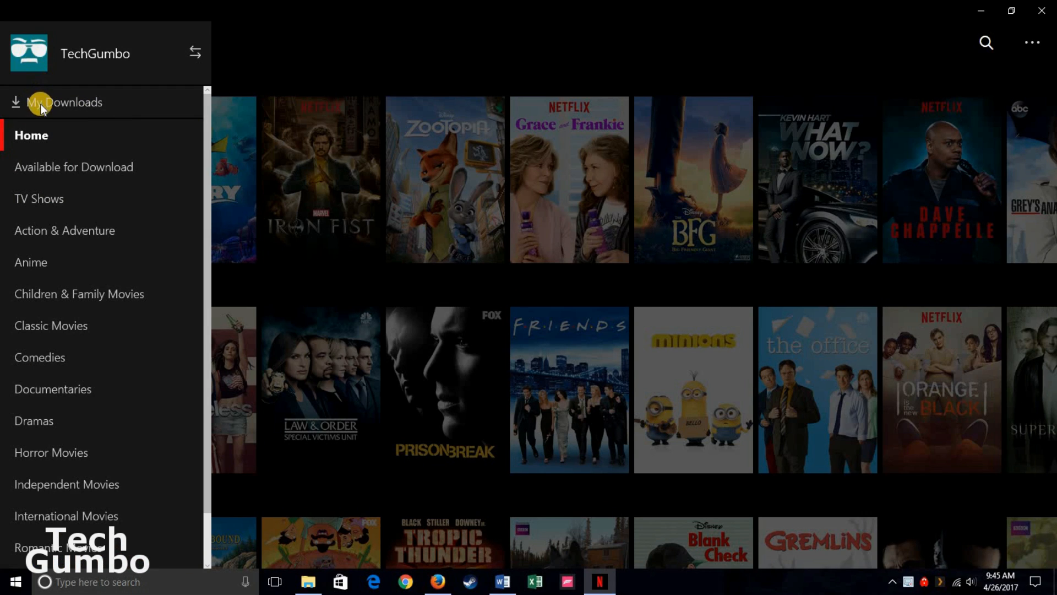
left_click(66, 102)
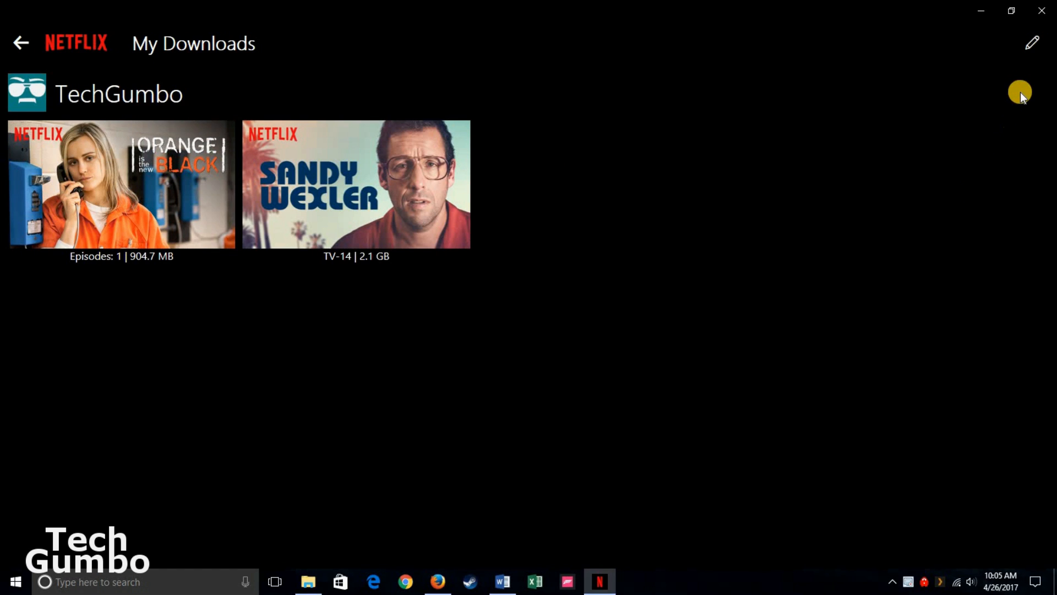
mouse_move(1033, 49)
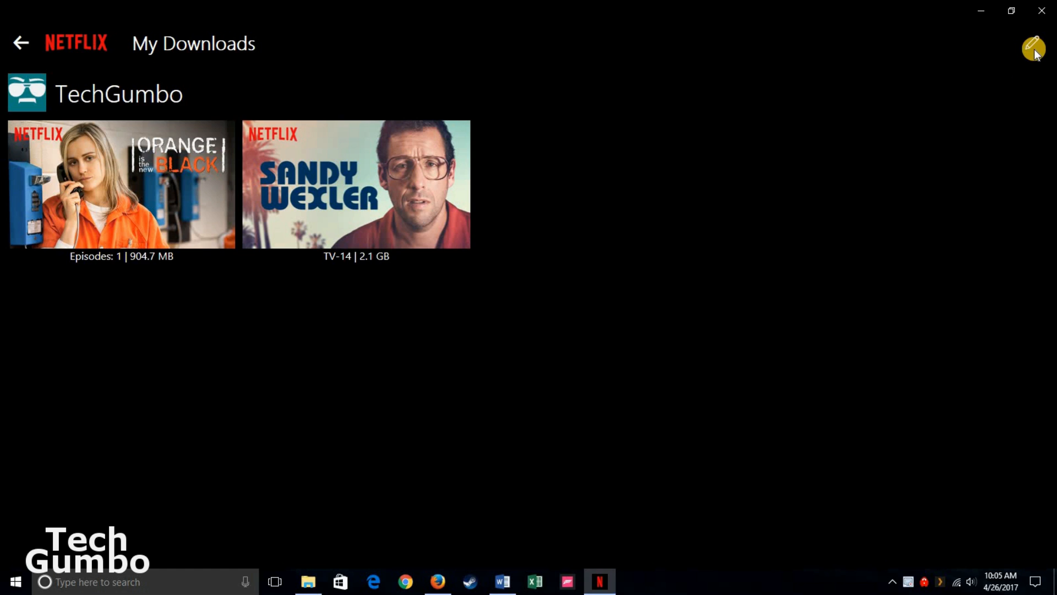
Edit the downloads list, mark the Orange Is the New Black episode and delete it
left_click(1033, 49)
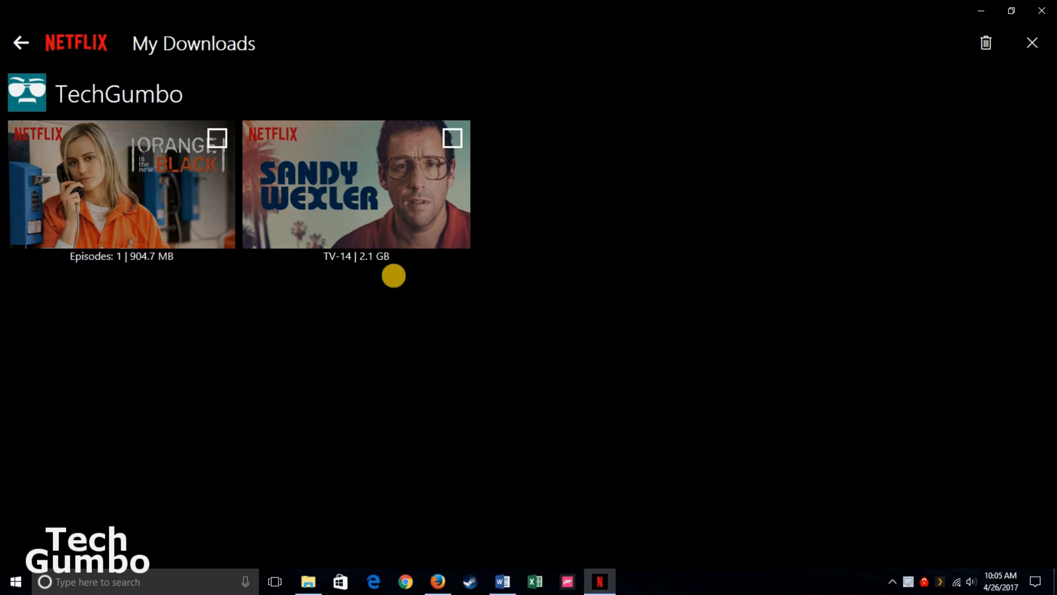
left_click(217, 136)
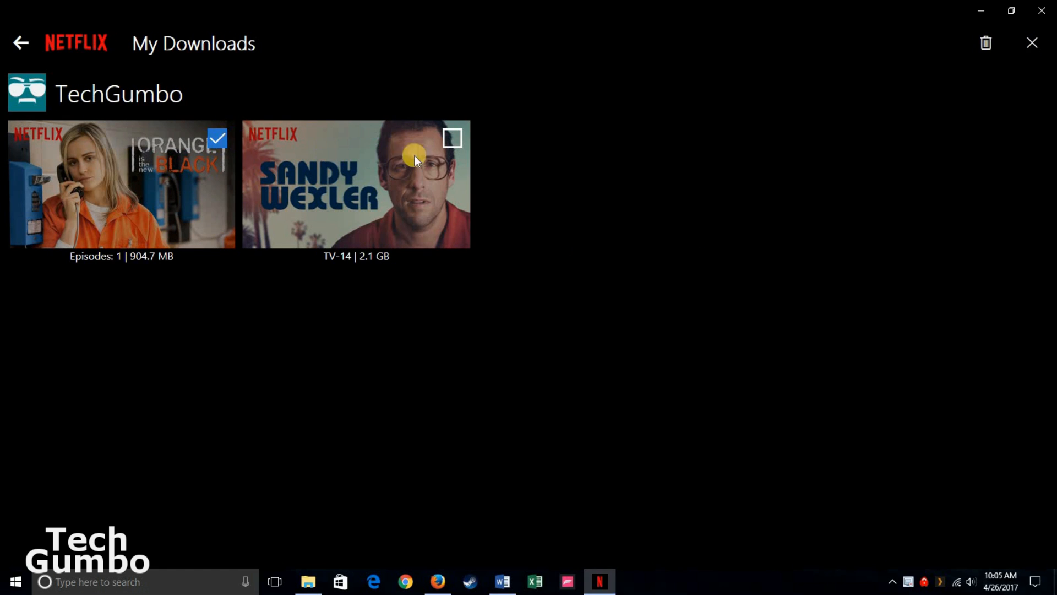
left_click(456, 137)
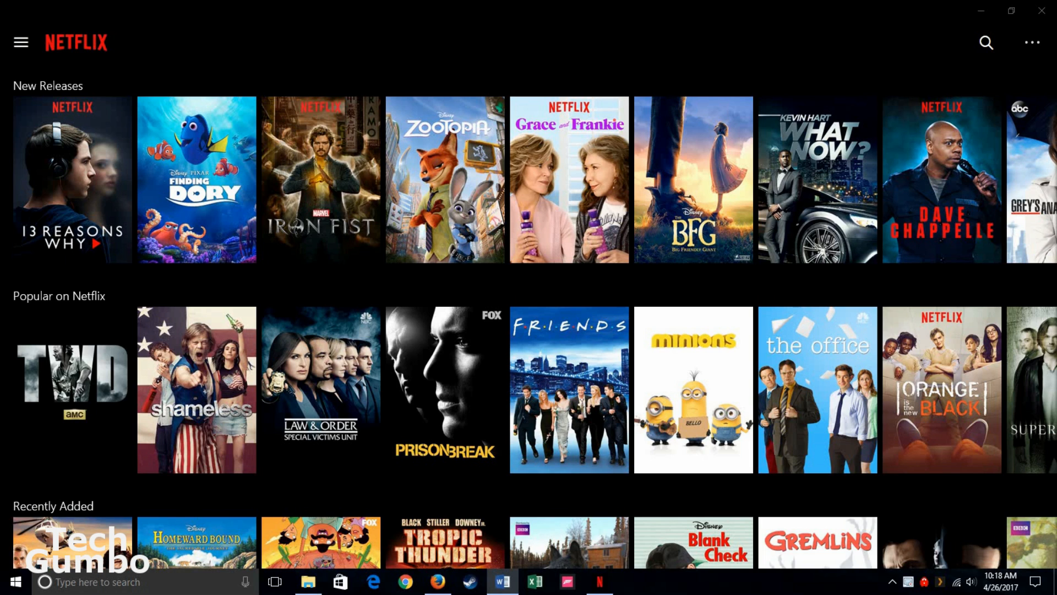
mouse_move(19, 42)
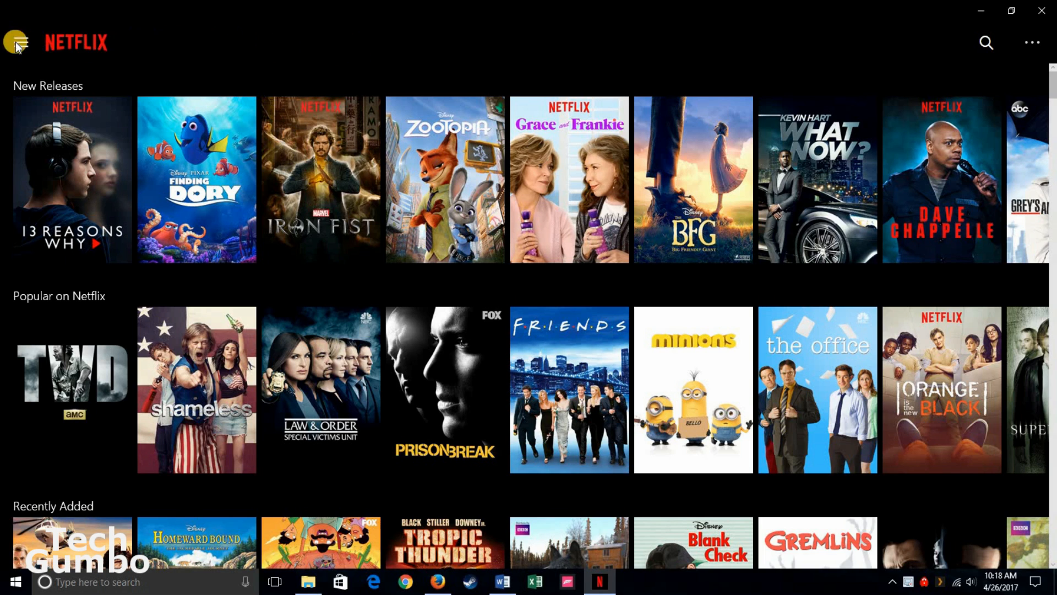
Show the navigation list and scroll down through its genre categories
left_click(19, 39)
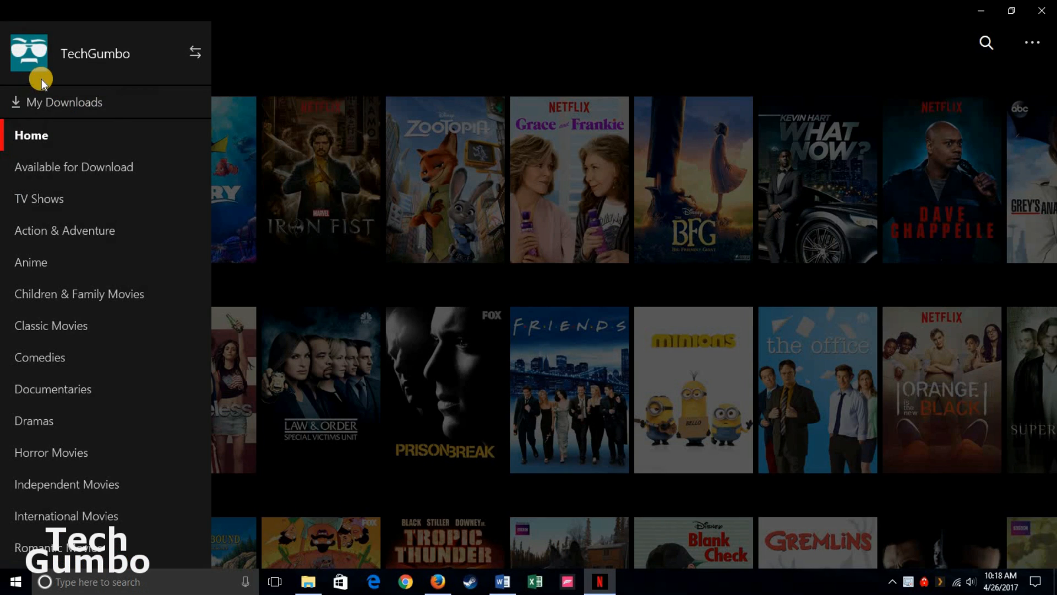
scroll("down", 3)
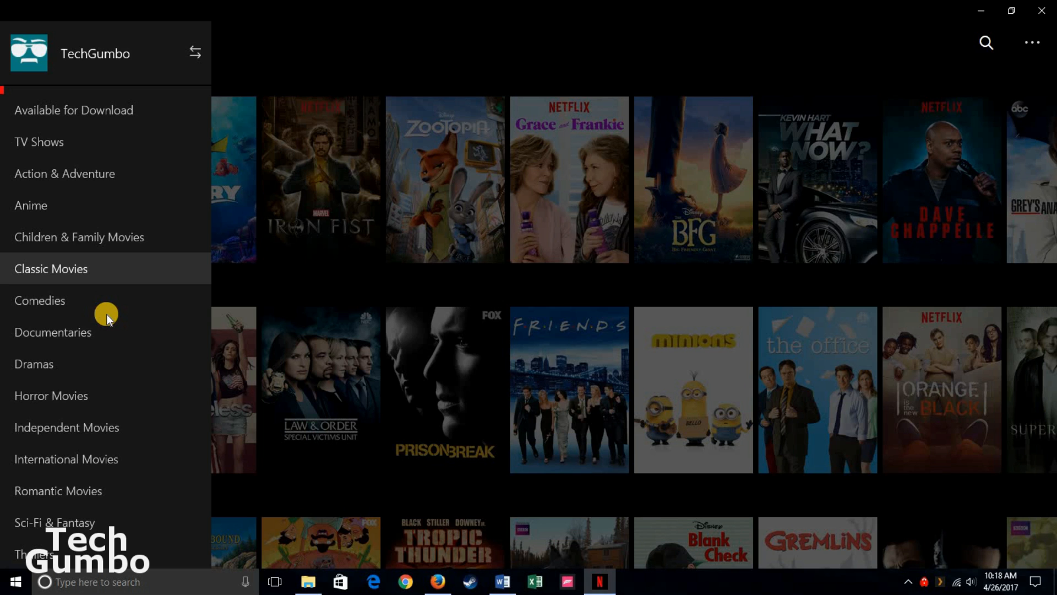
mouse_move(124, 436)
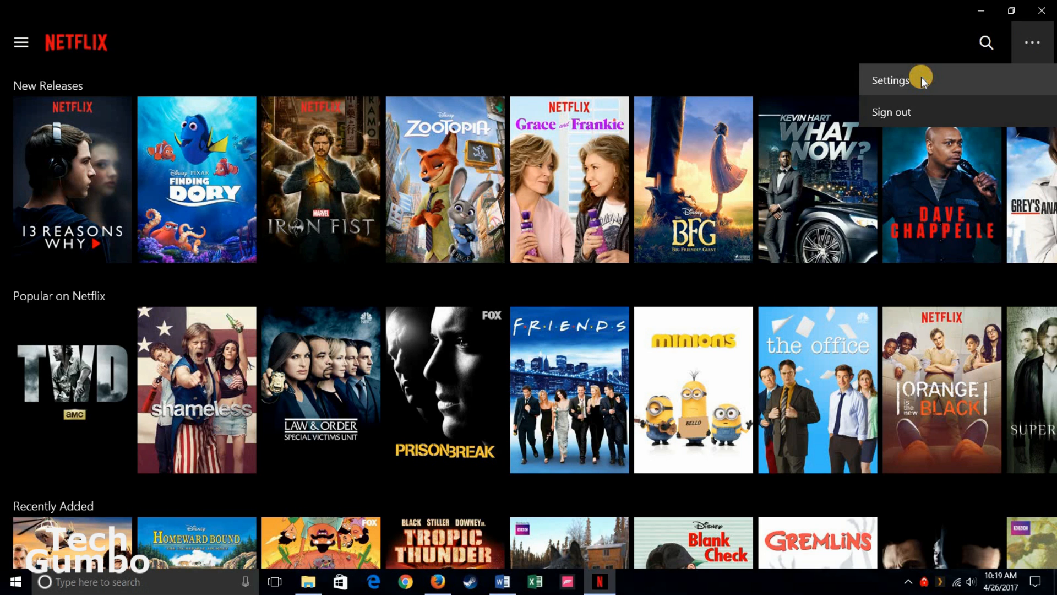
Enter Settings and show the download Video Quality choices, Standard and High
left_click(889, 79)
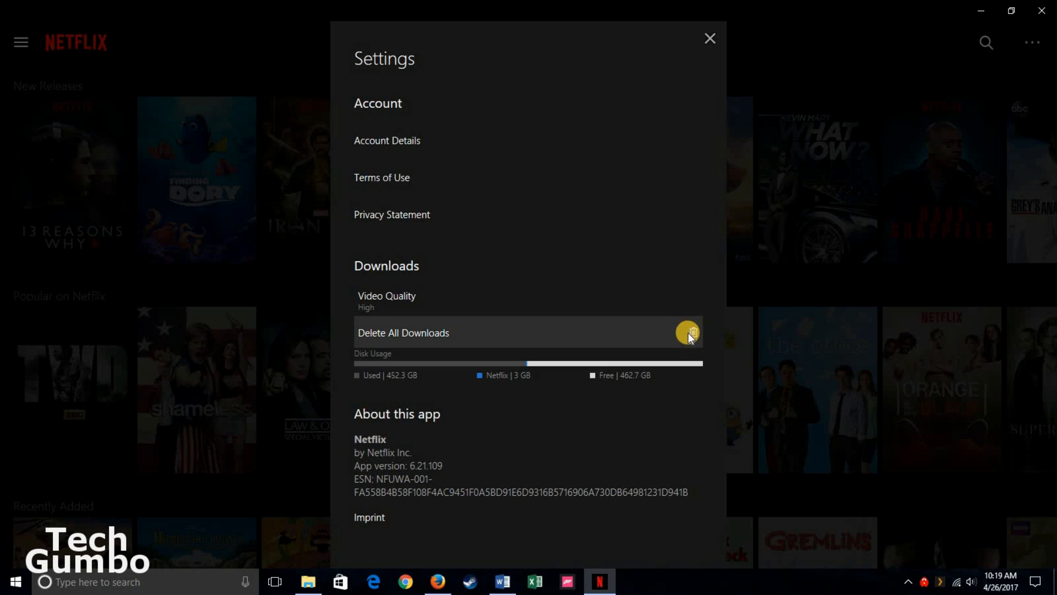
mouse_move(779, 315)
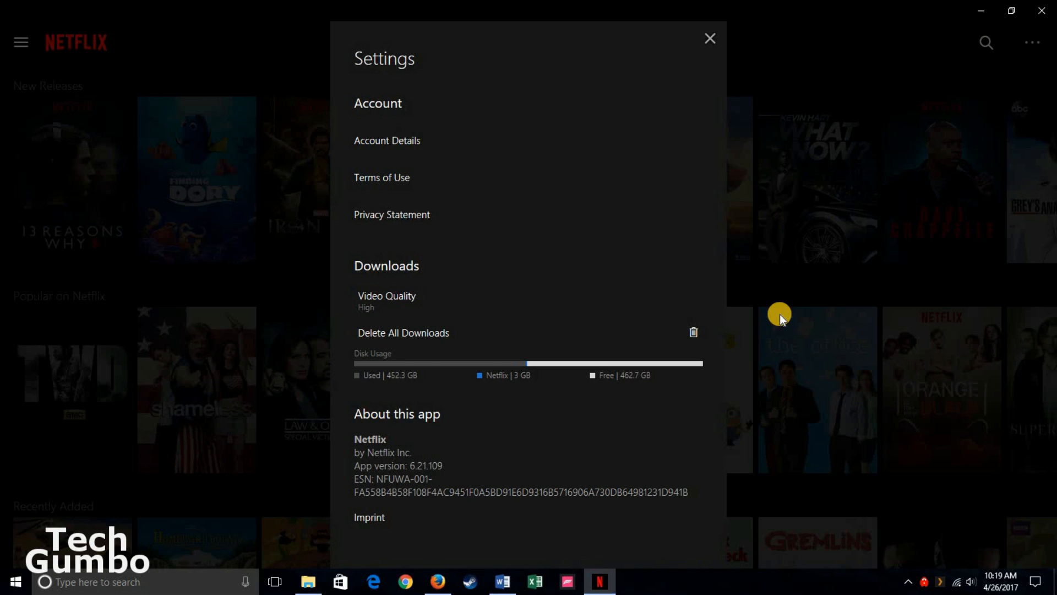
mouse_move(428, 298)
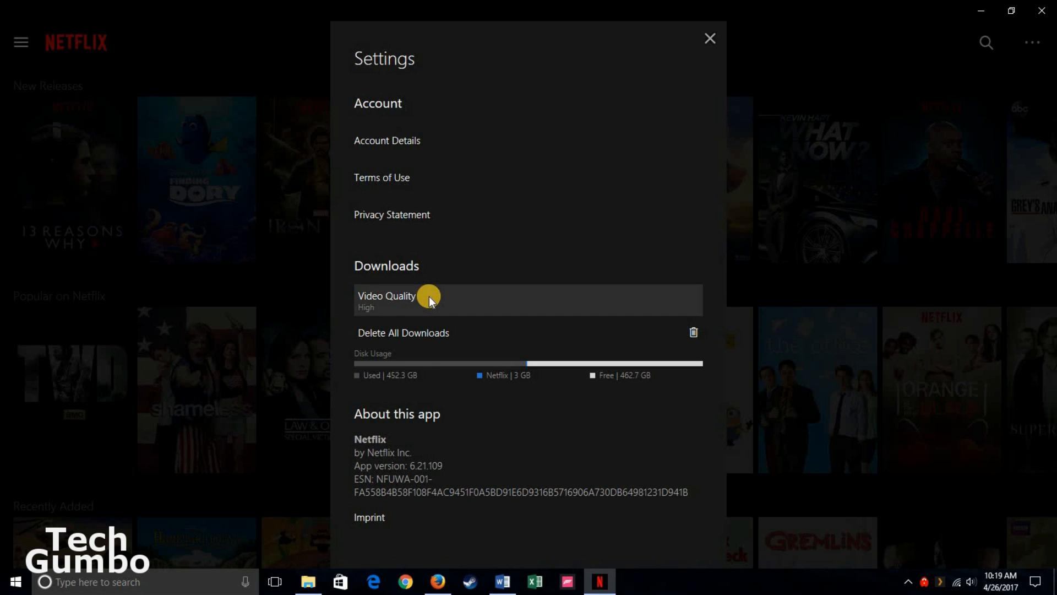
left_click(431, 297)
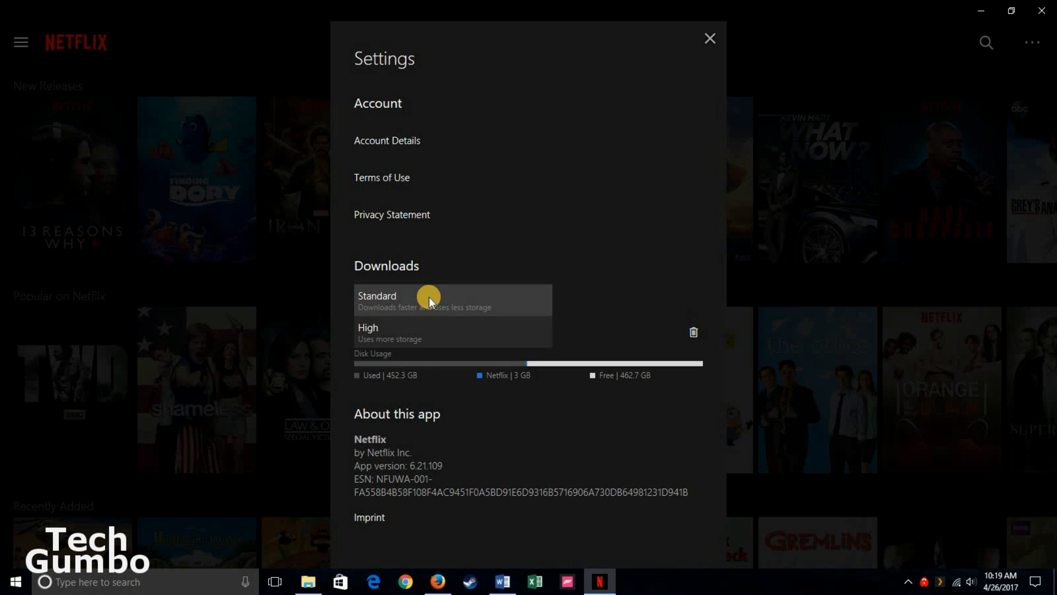
mouse_move(518, 299)
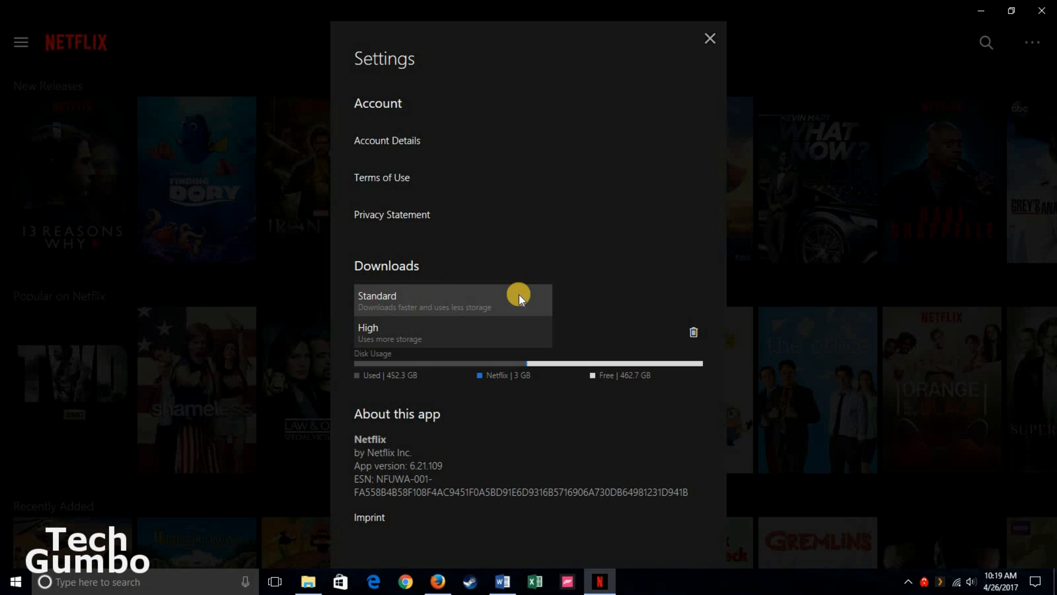